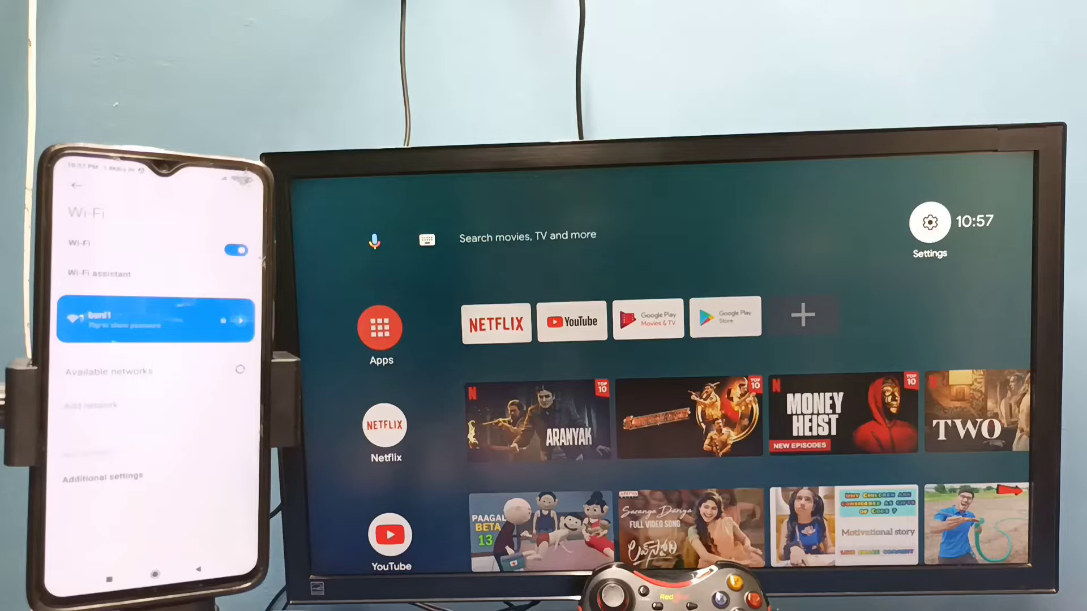
Reach the Chromecast built-in notification settings under Device Preferences, set to Always.
left_click(424, 238)
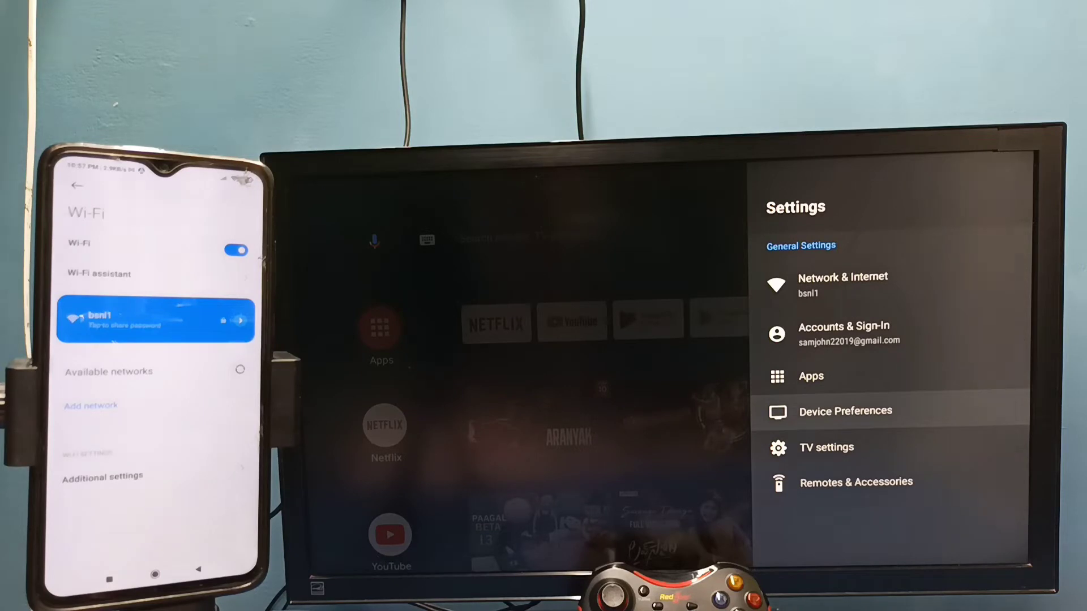
left_click(845, 411)
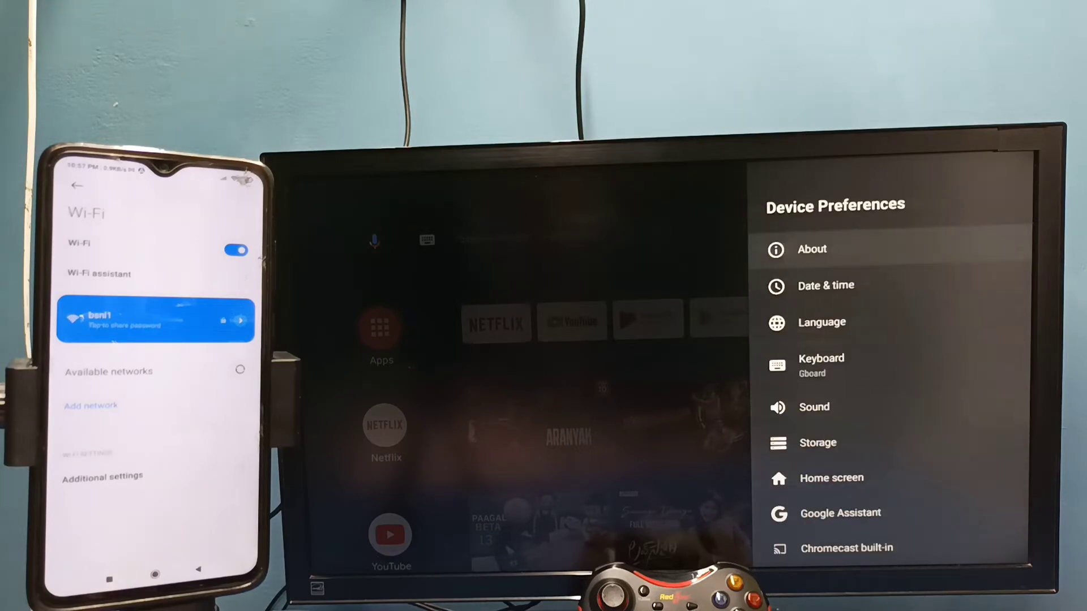
scroll("down", 3)
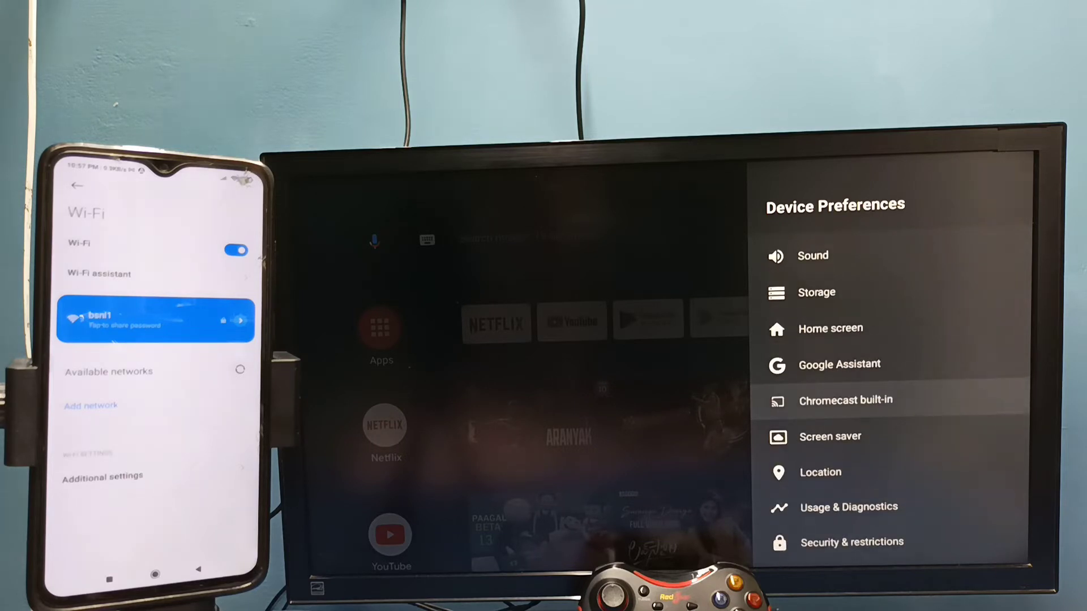
left_click(845, 400)
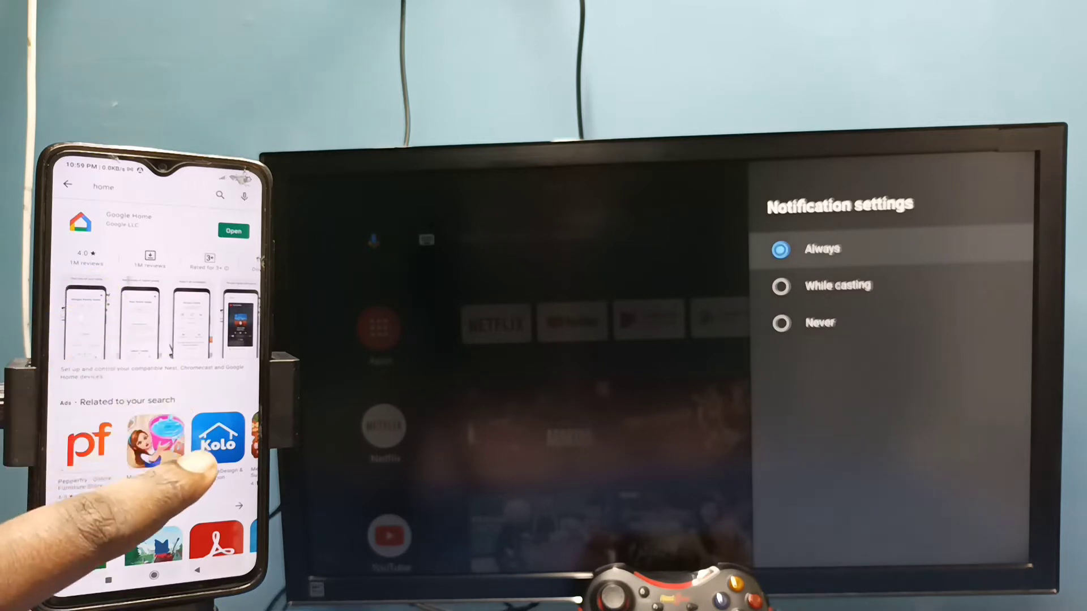
Launch Google Home from its Play Store page to reach the Android TV device controls.
scroll("down", 3)
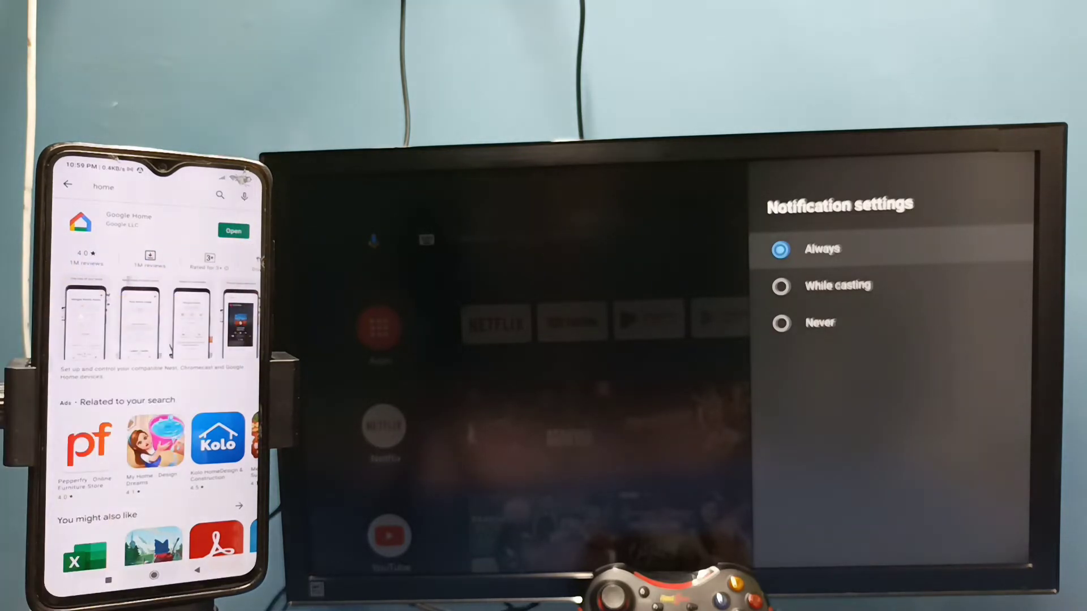
left_click(233, 231)
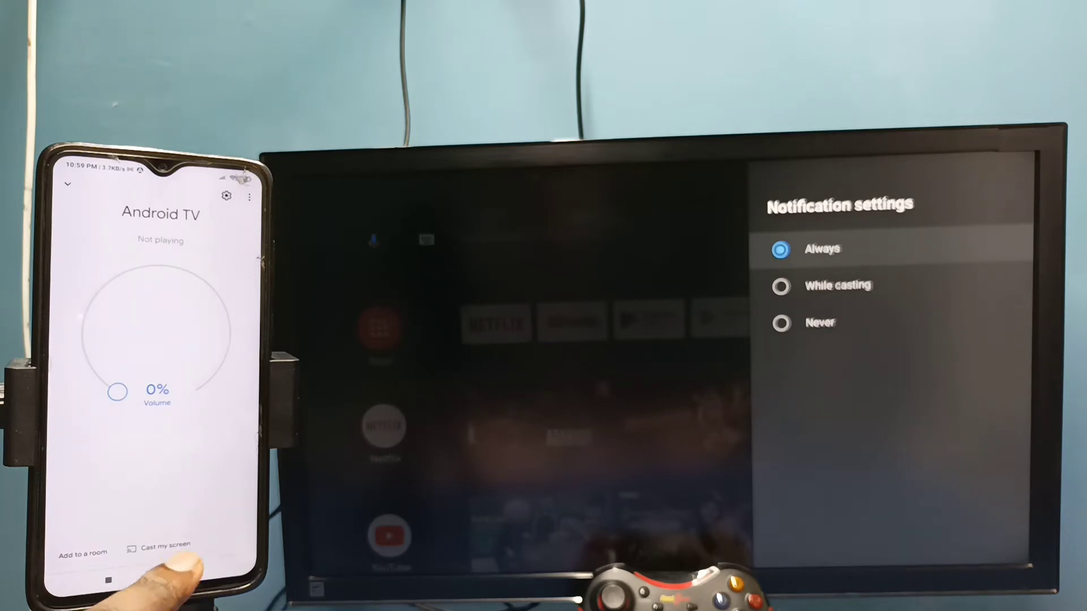
Cast the phone screen to the Android TV via Cast my screen, then stop mirroring.
left_click(160, 548)
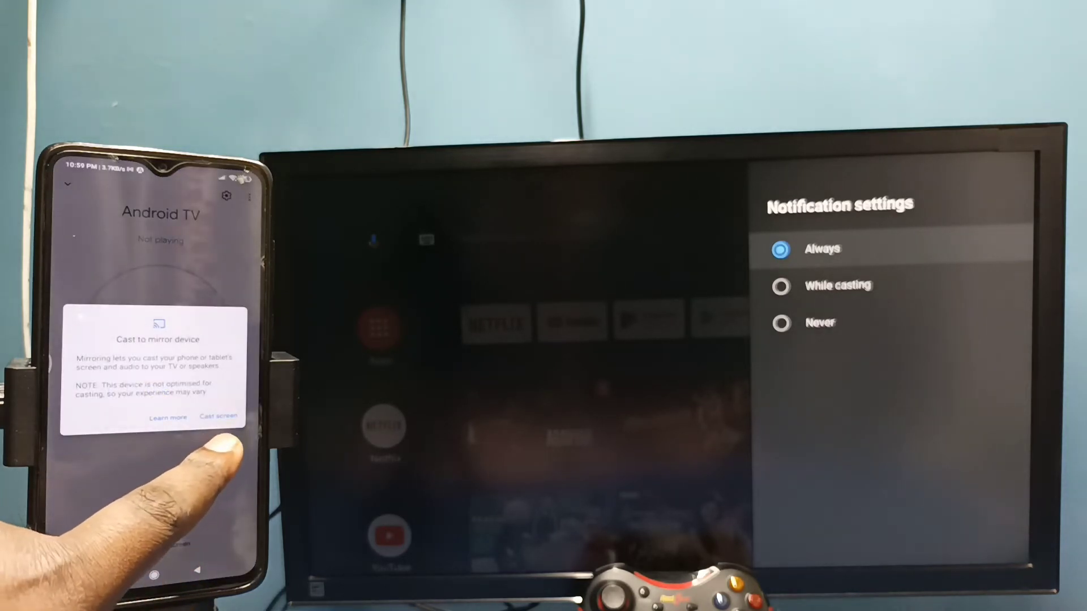
left_click(217, 417)
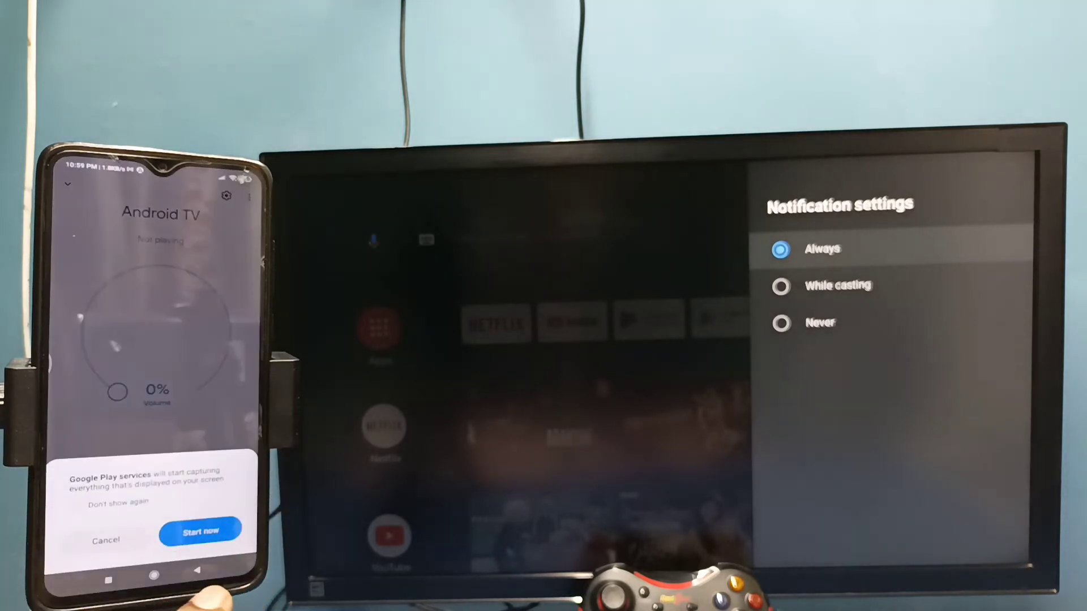
left_click(199, 531)
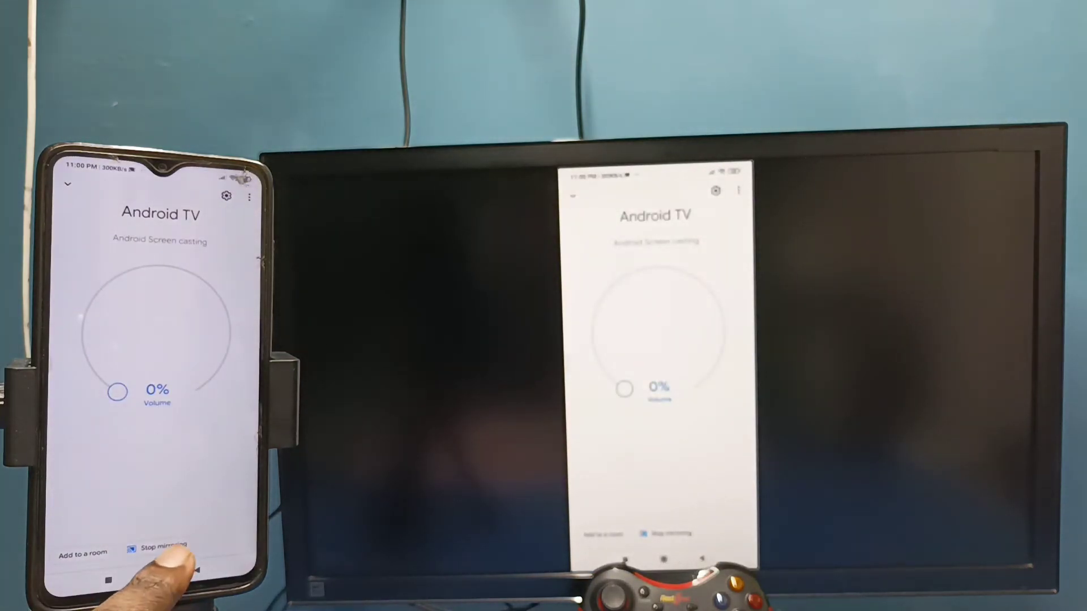
left_click(160, 547)
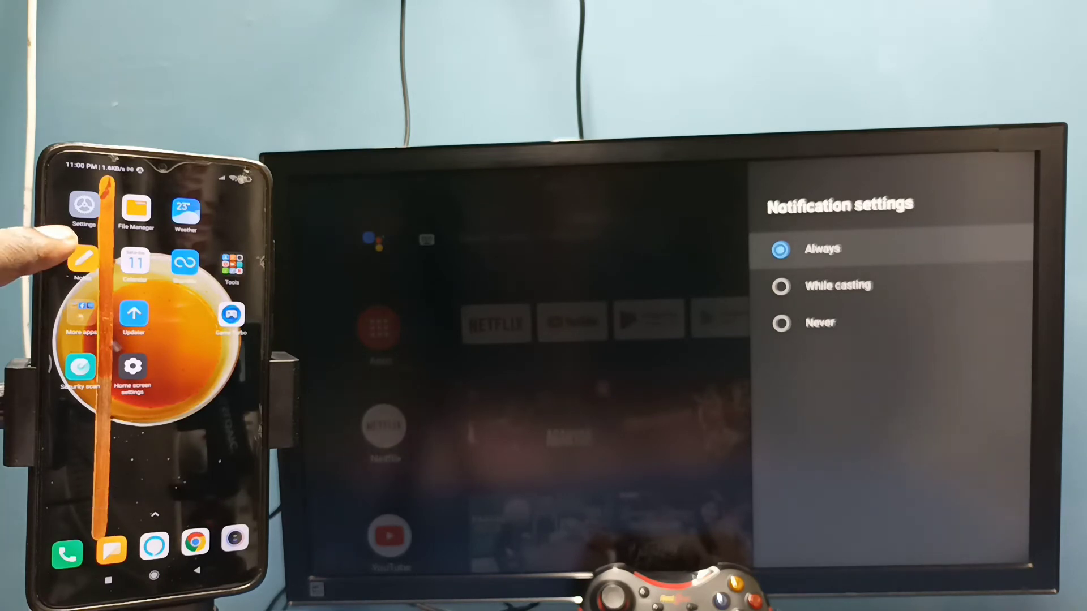
mouse_move(62, 222)
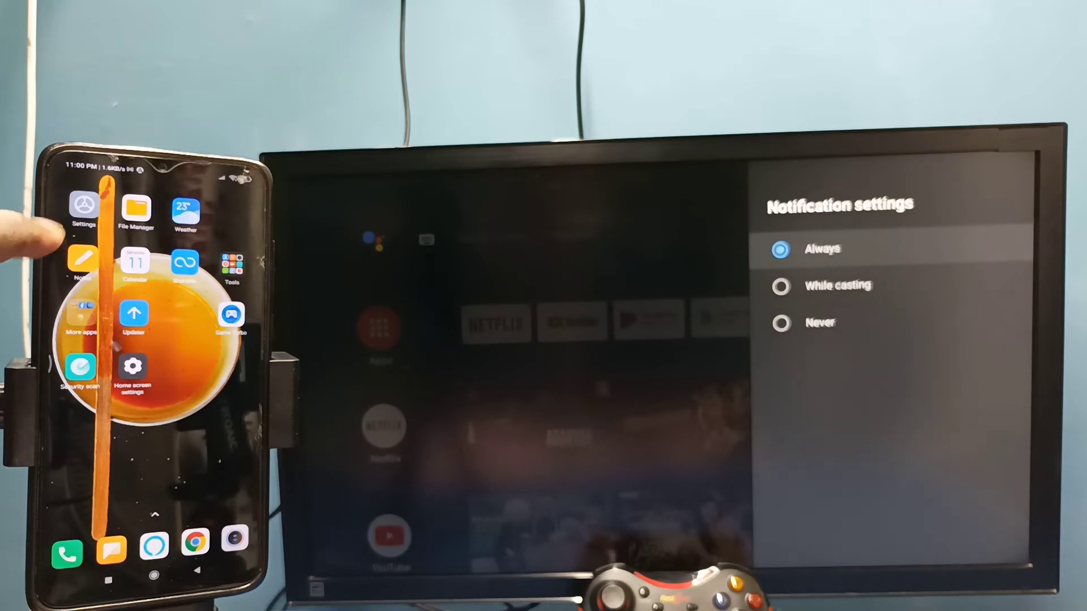
Reach Wireless display under Connection & sharing in the phone's Settings.
left_click(81, 211)
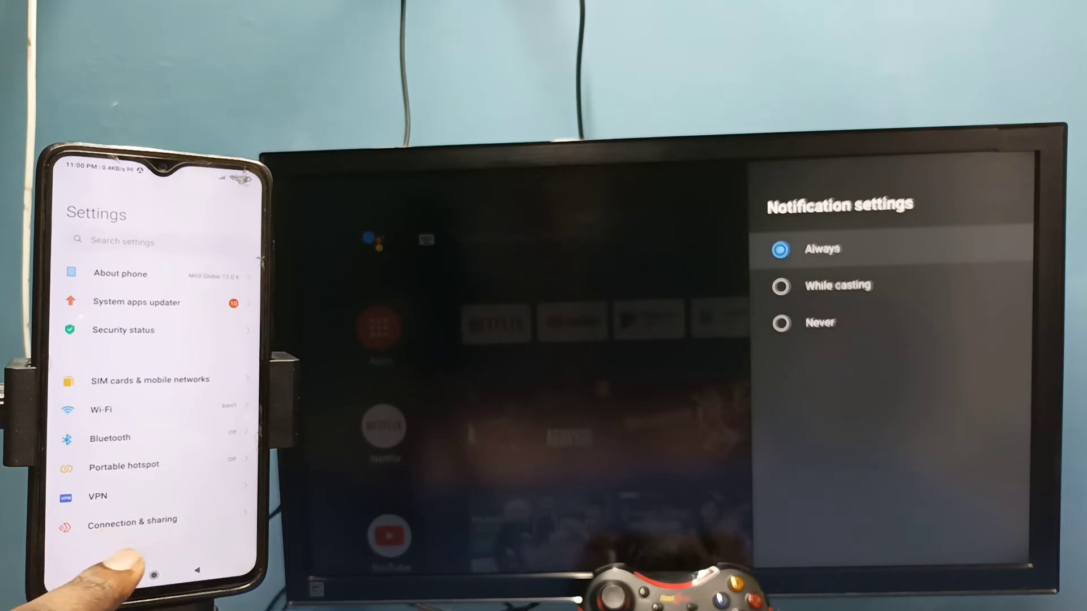
left_click(133, 520)
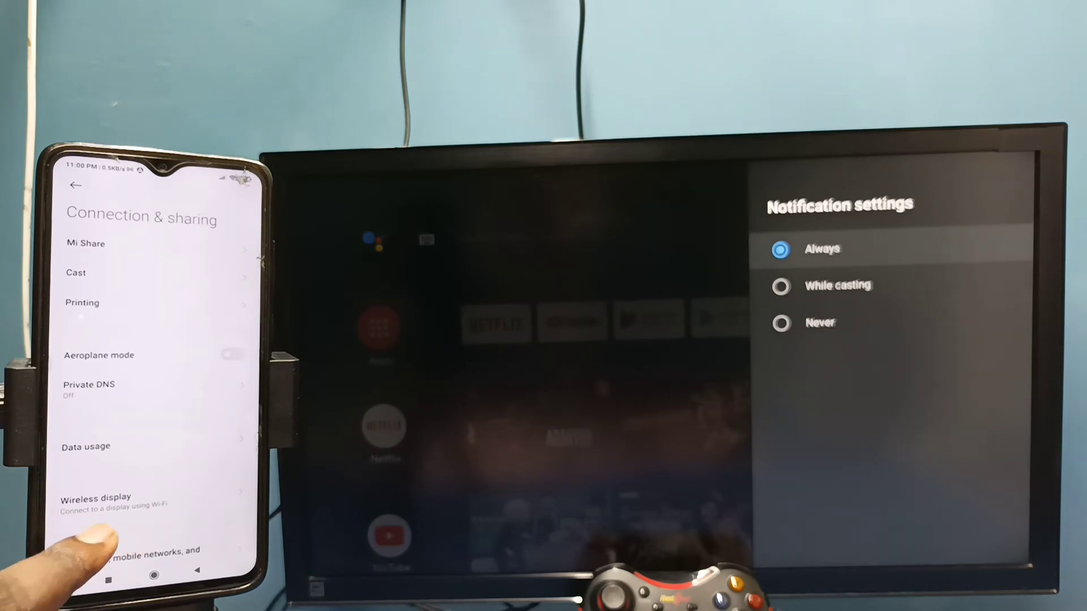
left_click(95, 498)
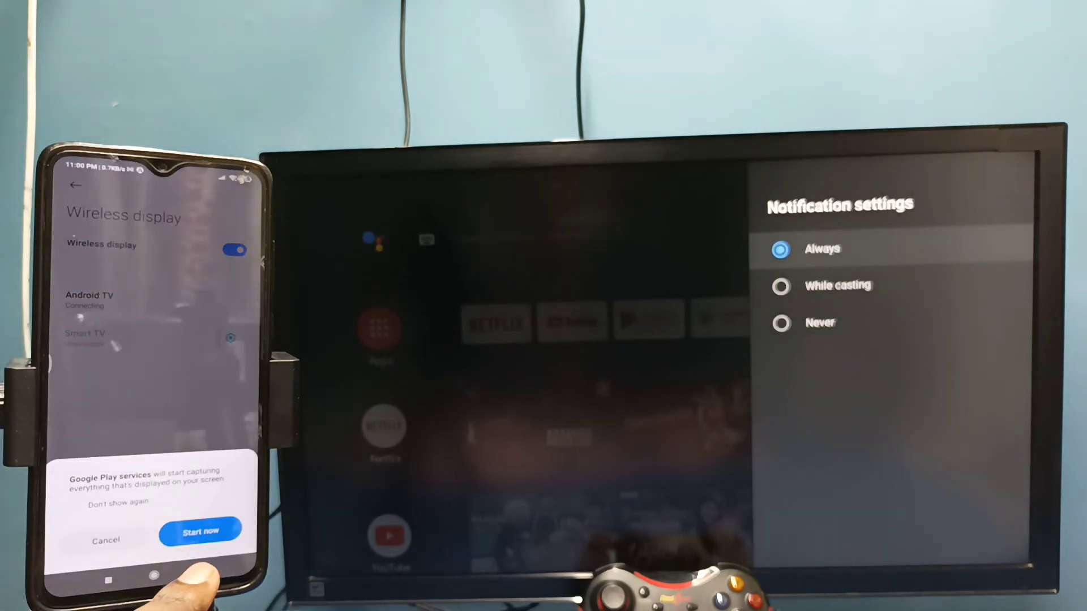
Allow screen capture to connect to Android TV, then reveal its Disconnect option.
left_click(200, 532)
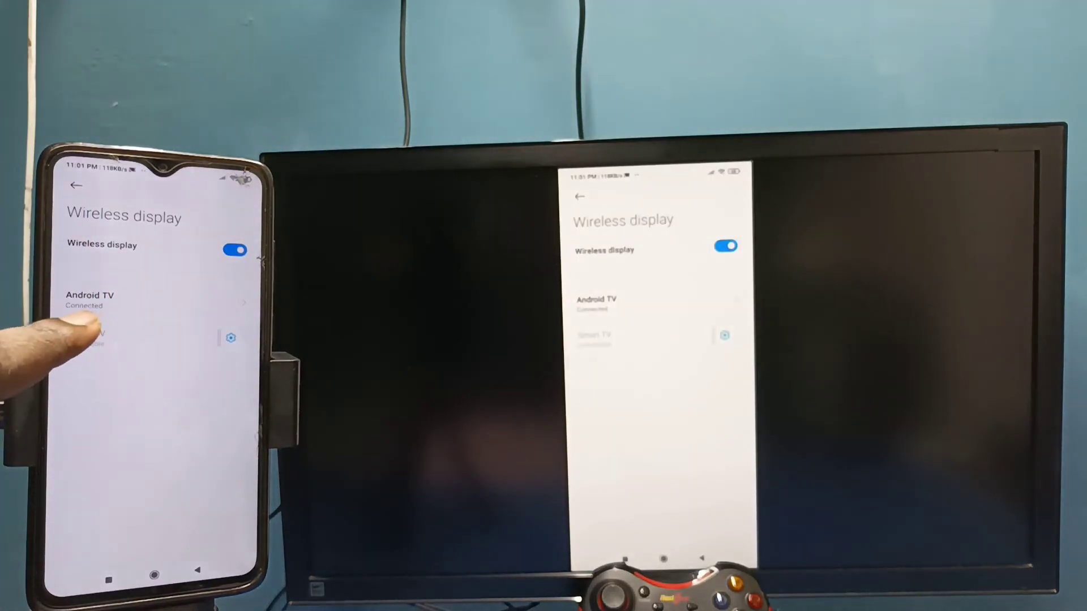
left_click(91, 298)
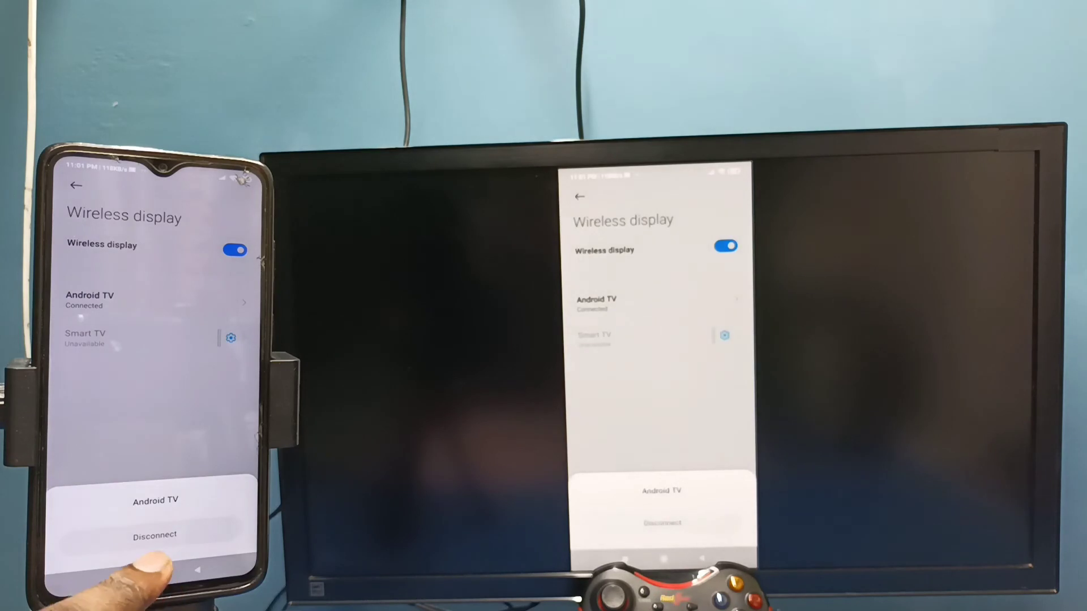